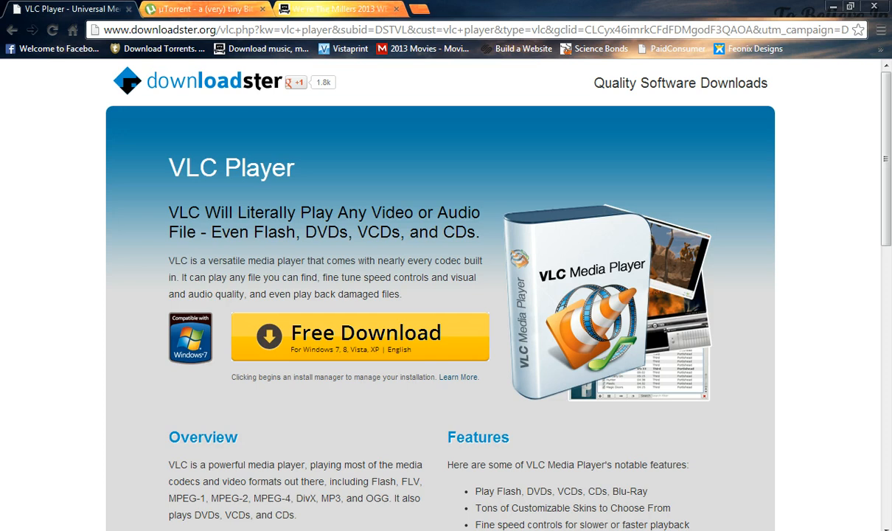
- Close the VLC Player download tab, leaving the µTorrent homepage in front
left_click(66, 9)
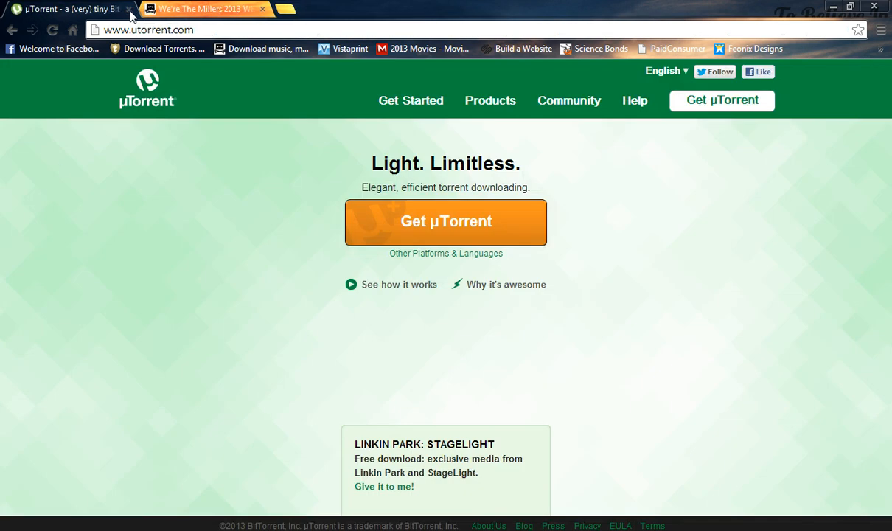
mouse_move(60, 169)
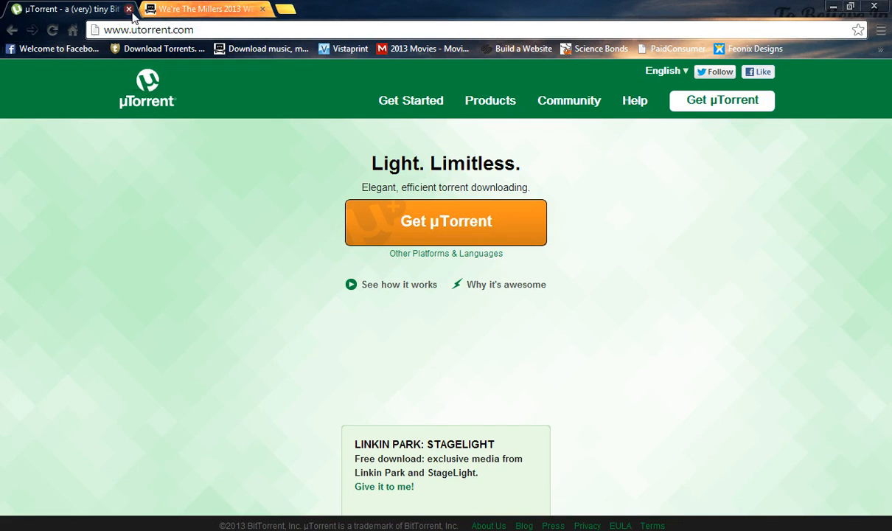
- Close the µTorrent tab and scroll the We're The Millers torrent page to its comments
left_click(129, 9)
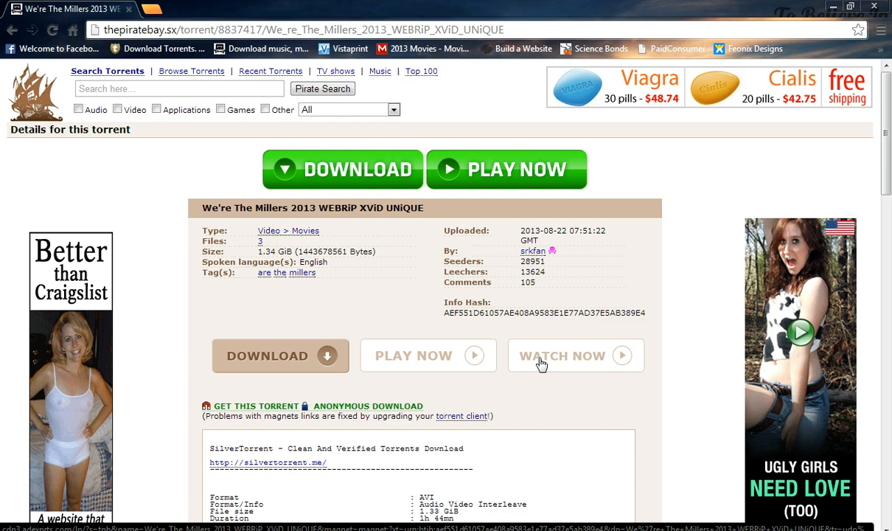
scroll("down", 3)
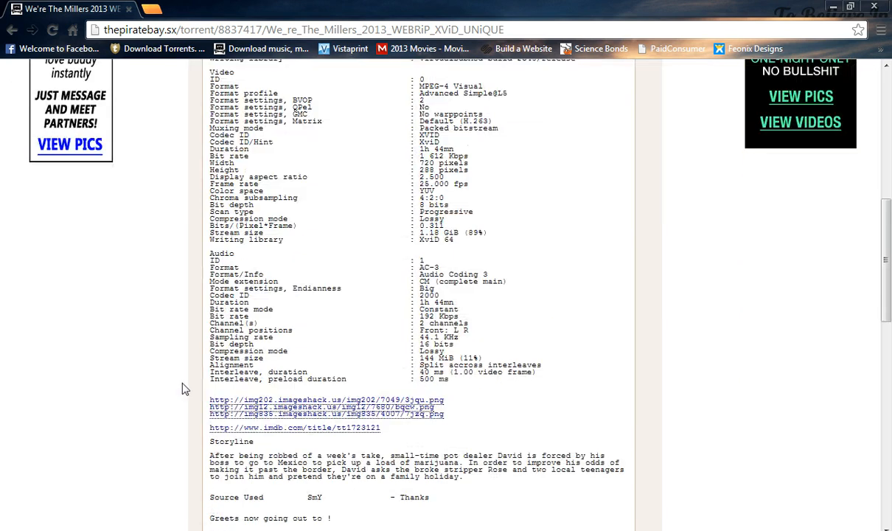
scroll("down", 3)
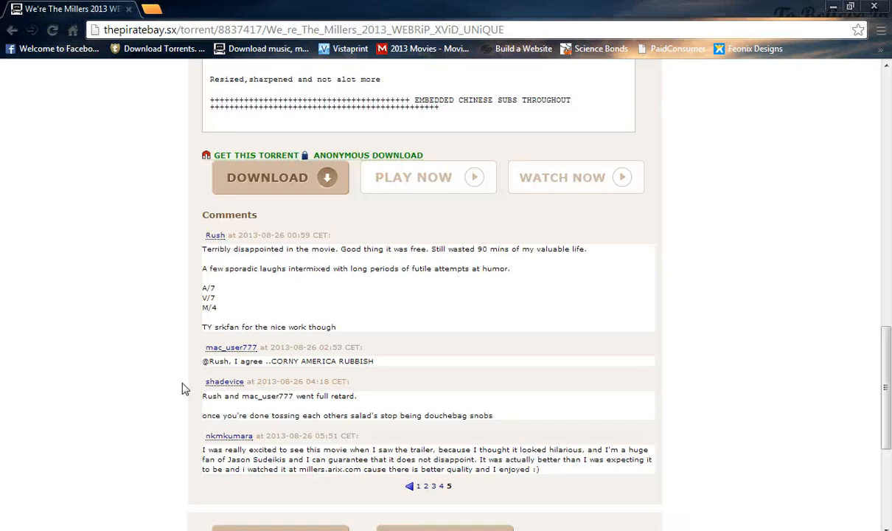
mouse_move(239, 183)
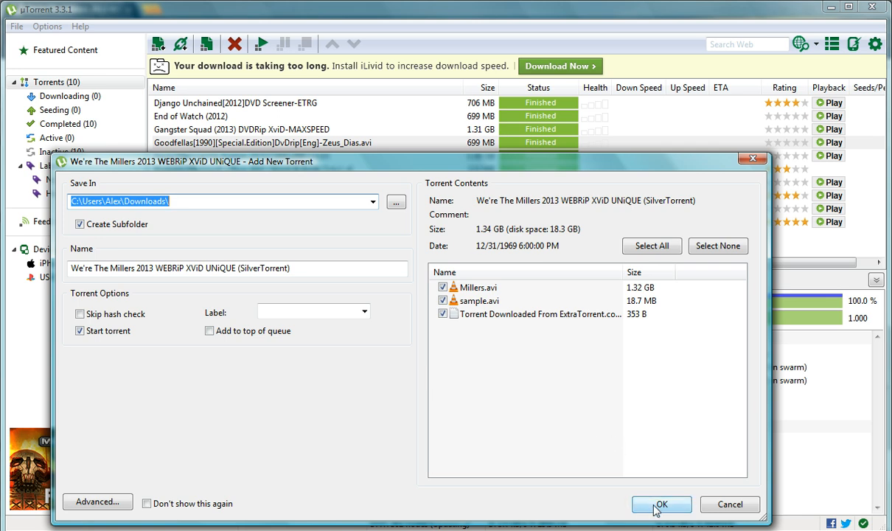
- Add the We're The Millers torrent, stop it, then delete the .torrent and its data
left_click(661, 504)
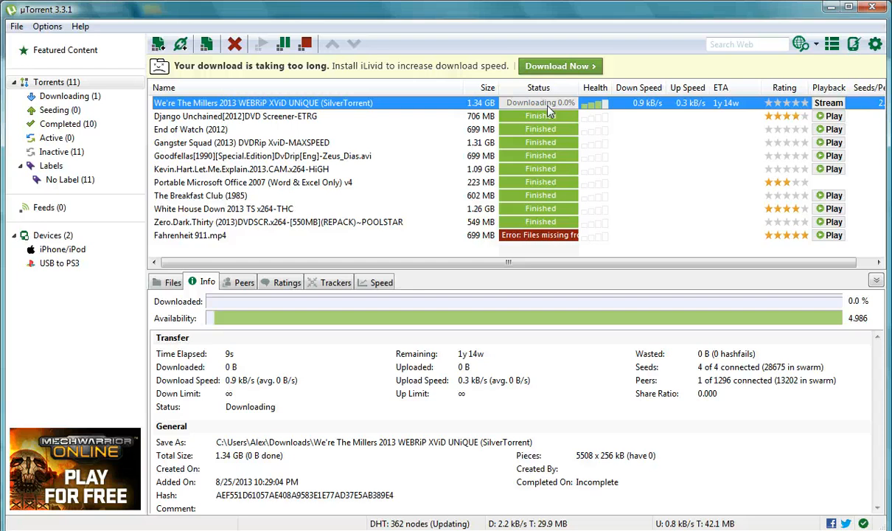
right_click(263, 102)
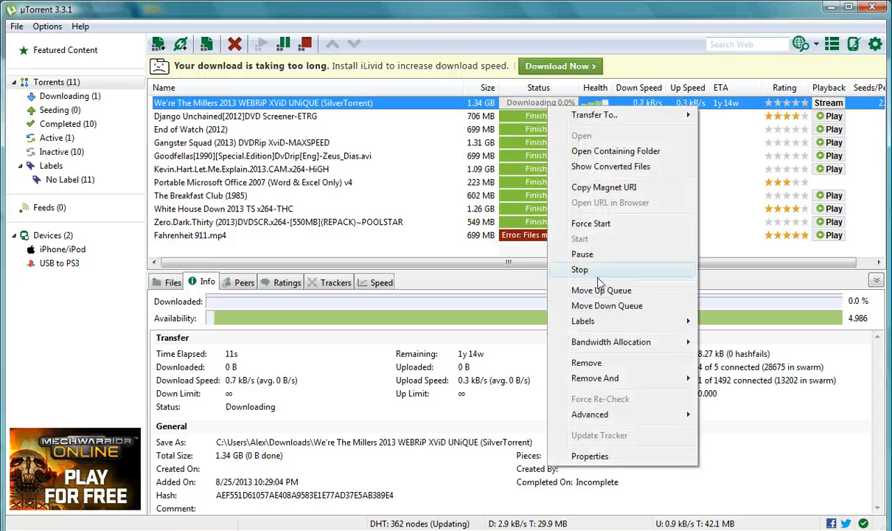
left_click(580, 269)
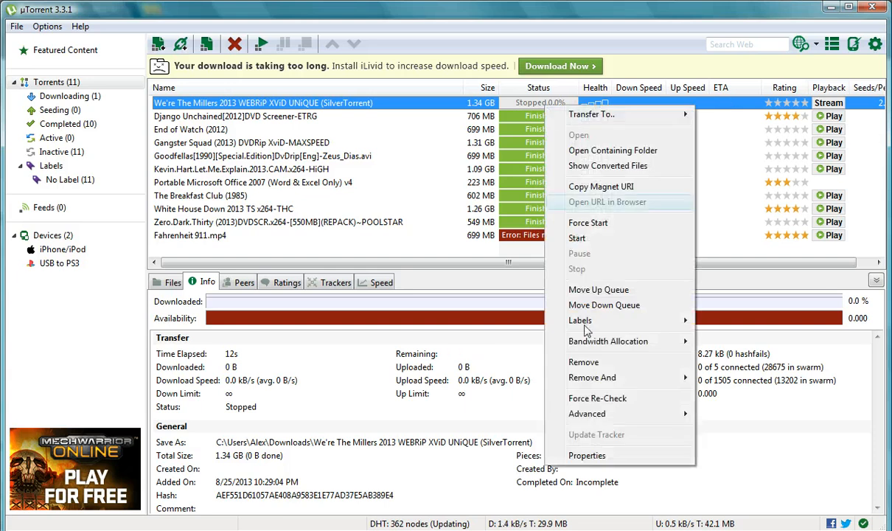
mouse_move(591, 378)
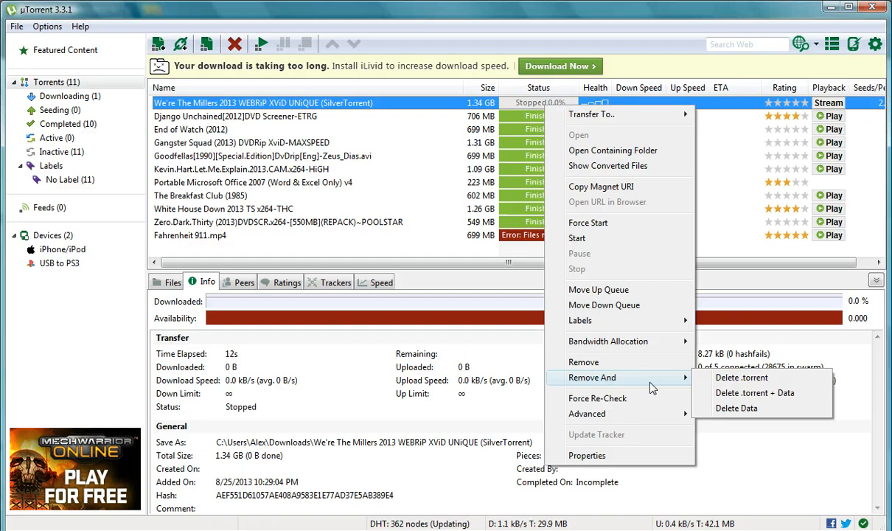
mouse_move(741, 392)
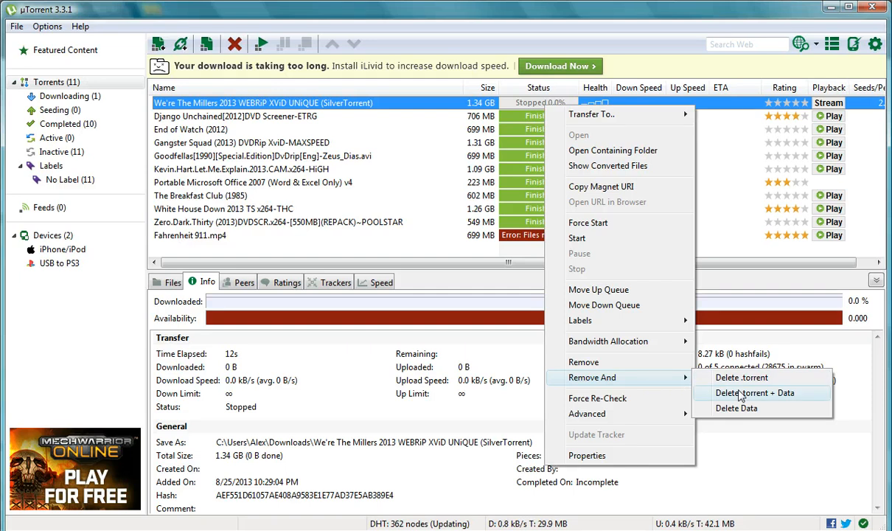
left_click(756, 392)
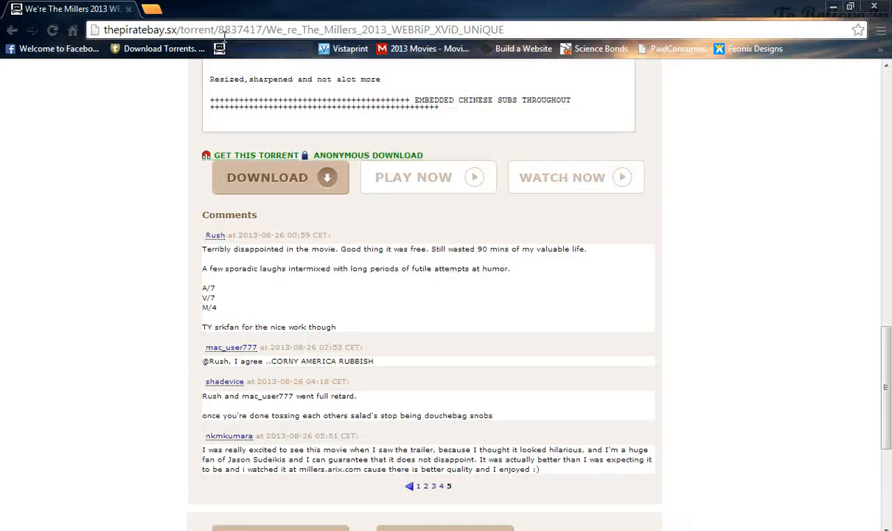
- Search The Pirate Bay for "We're The Millers 2013"
scroll("up", 3)
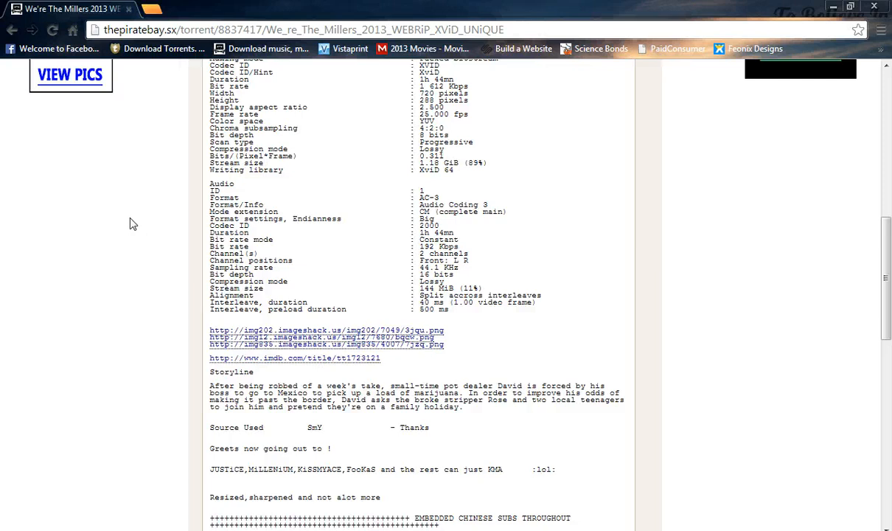
scroll("up", 3)
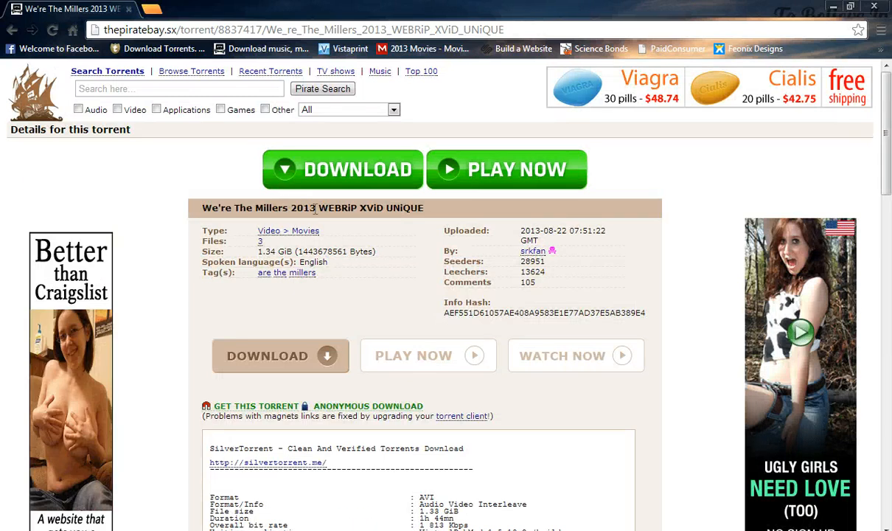
right_click(258, 207)
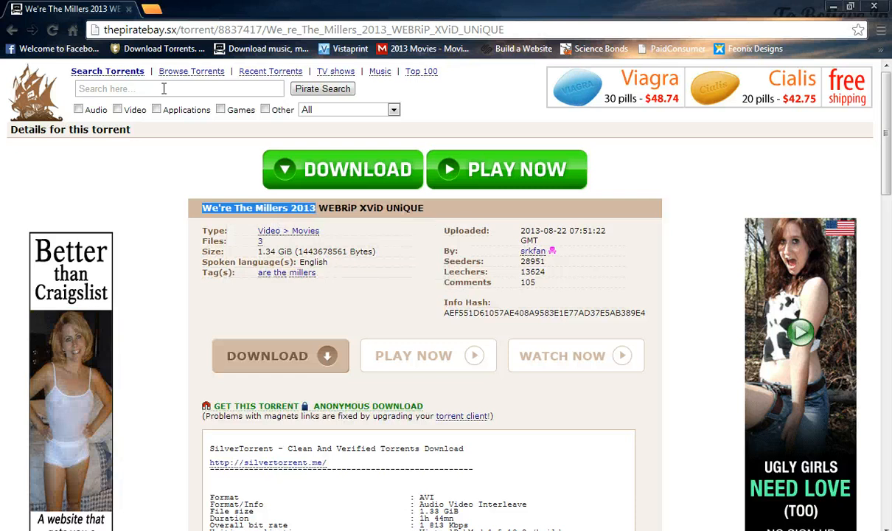
type("We're The Millers 2013")
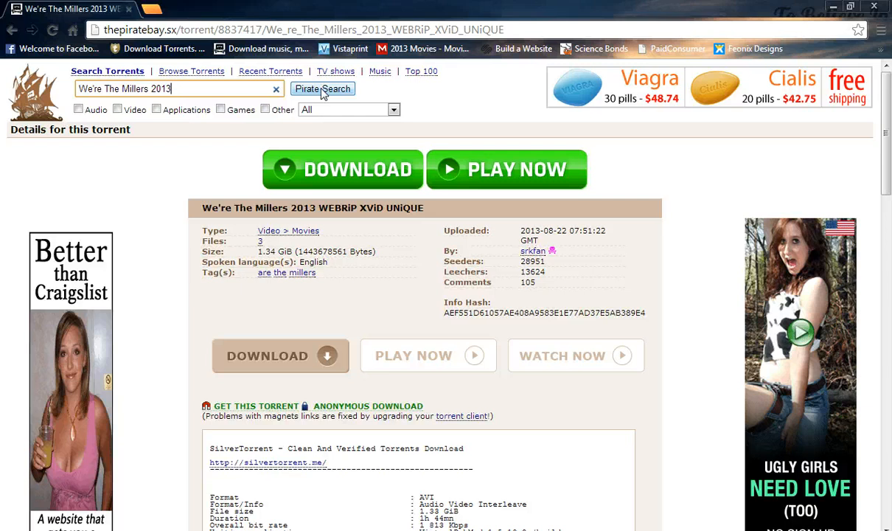
left_click(322, 88)
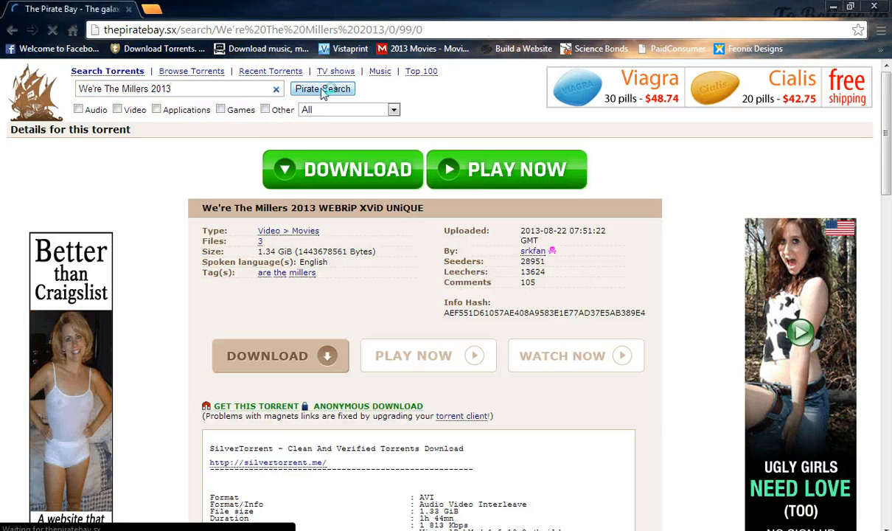
left_click(322, 88)
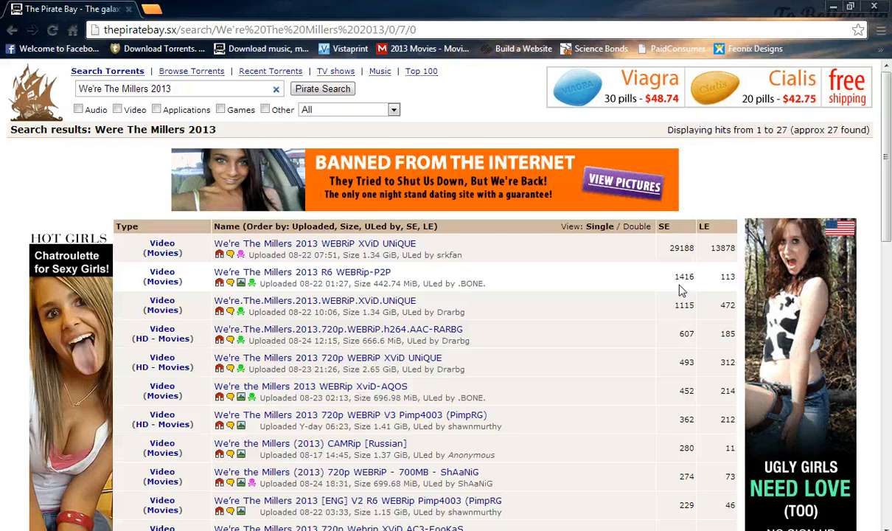
mouse_move(394, 247)
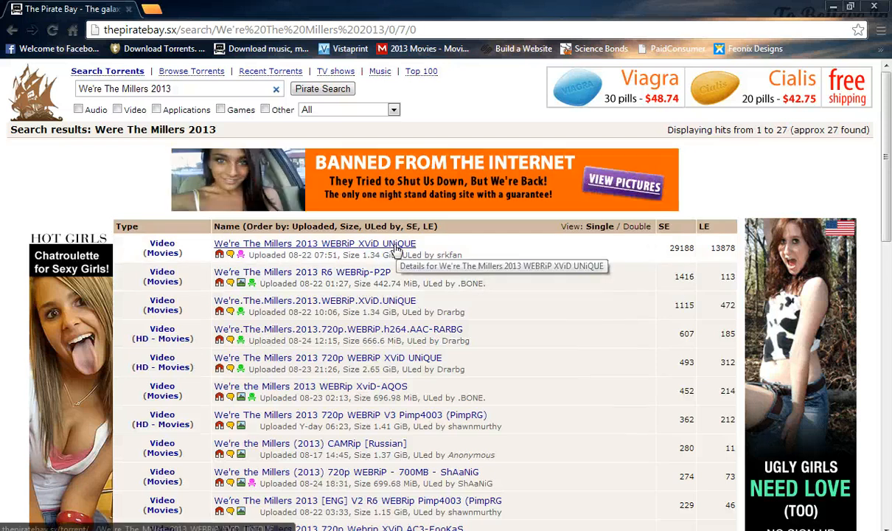
- Open the top WEBRiP XViD UNiQUE result and scroll down to its comments
left_click(314, 243)
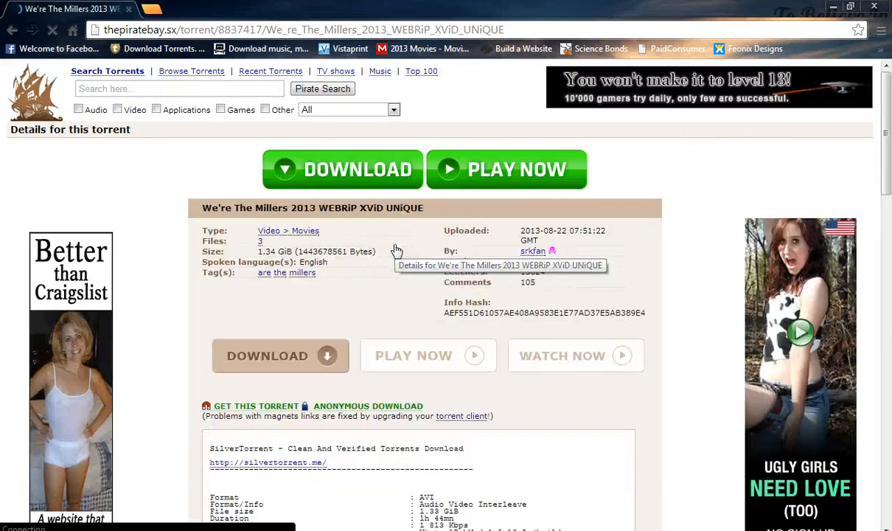
scroll("down", 3)
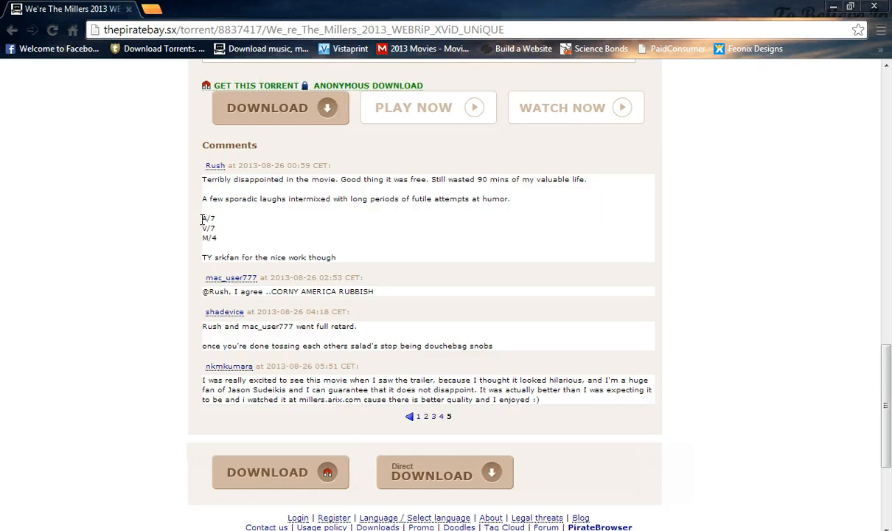
mouse_move(197, 246)
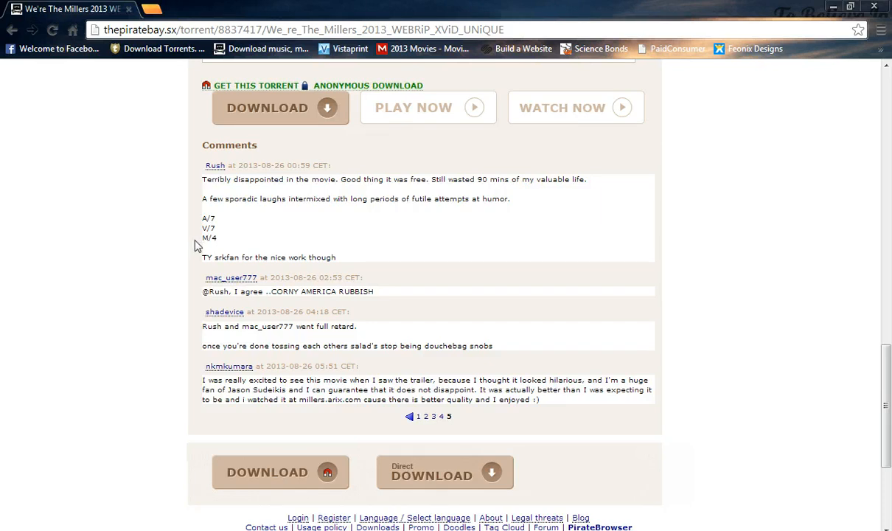
mouse_move(128, 261)
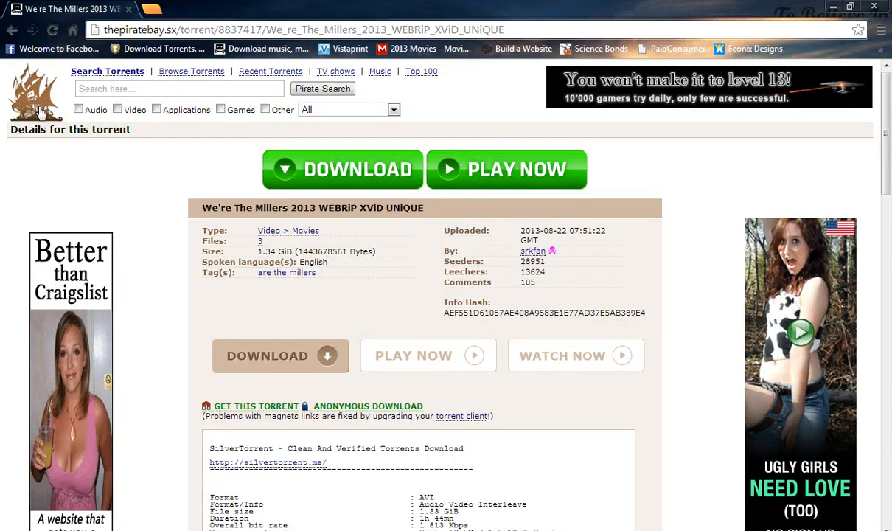
- Go to The Pirate Bay home page and open the Top 100 overview
left_click(11, 29)
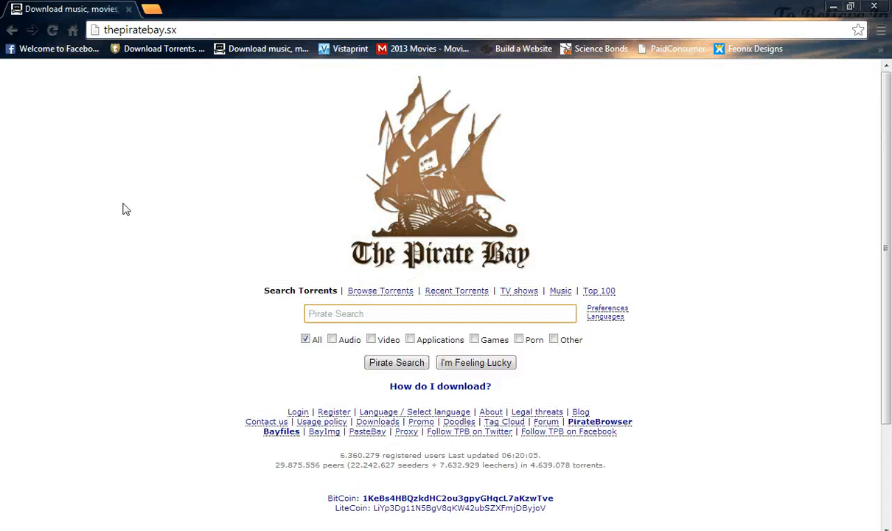
mouse_move(130, 255)
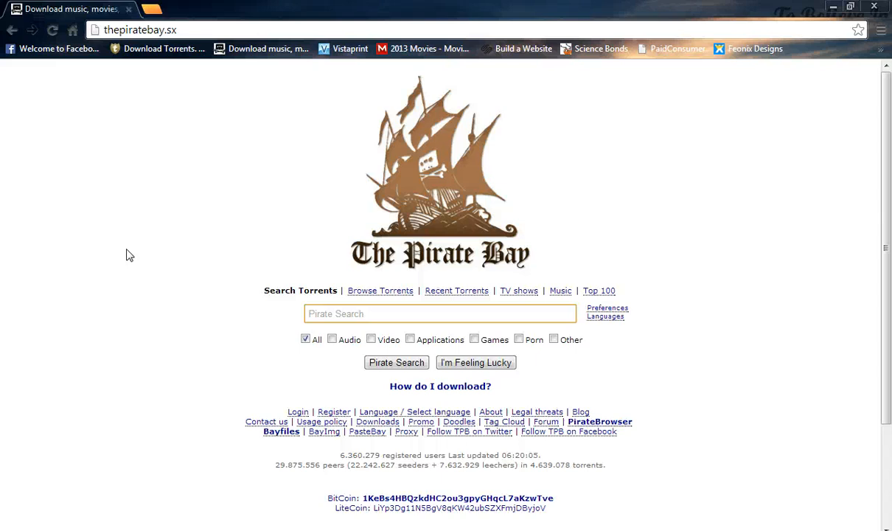
left_click(440, 313)
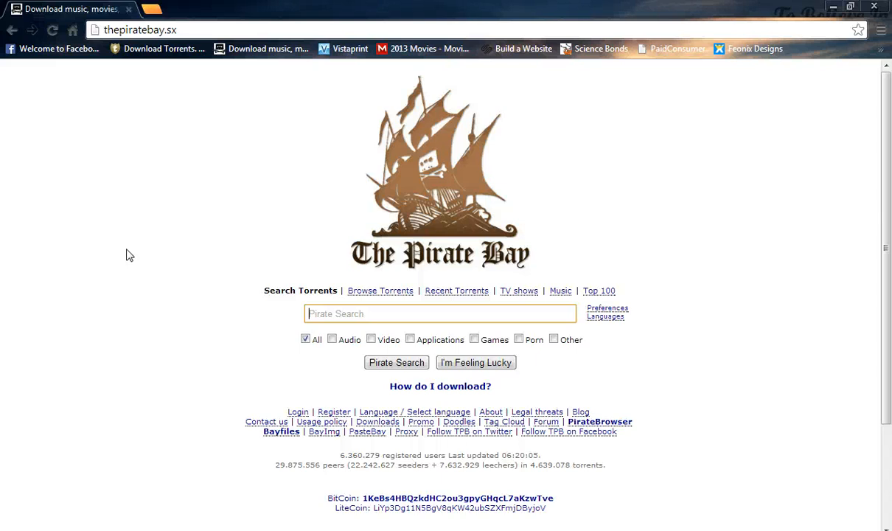
left_click(599, 289)
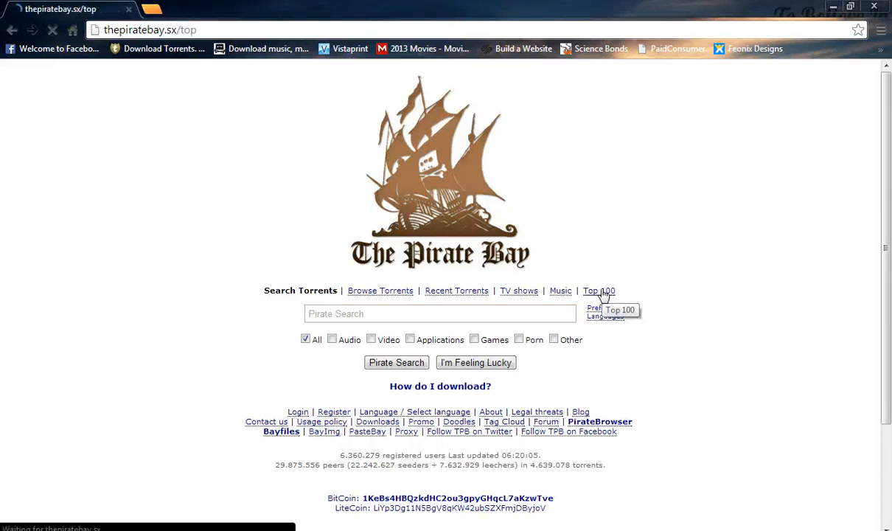
left_click(599, 289)
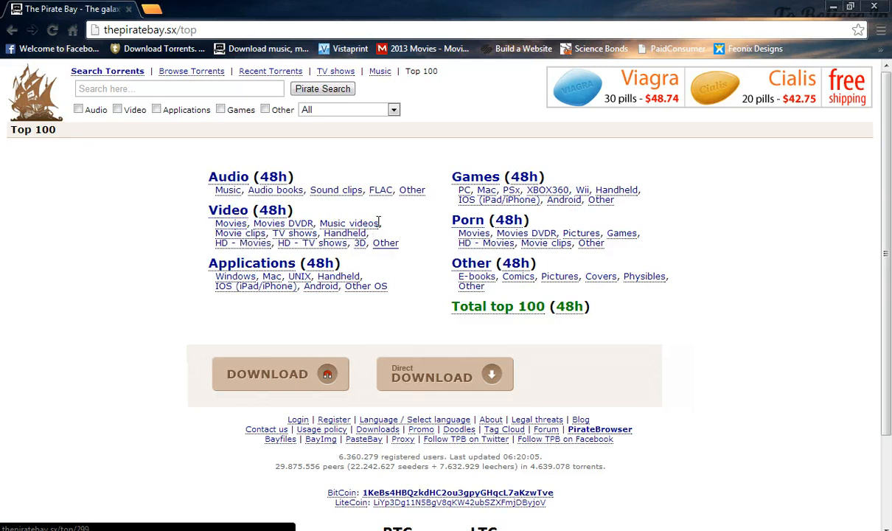
mouse_move(403, 223)
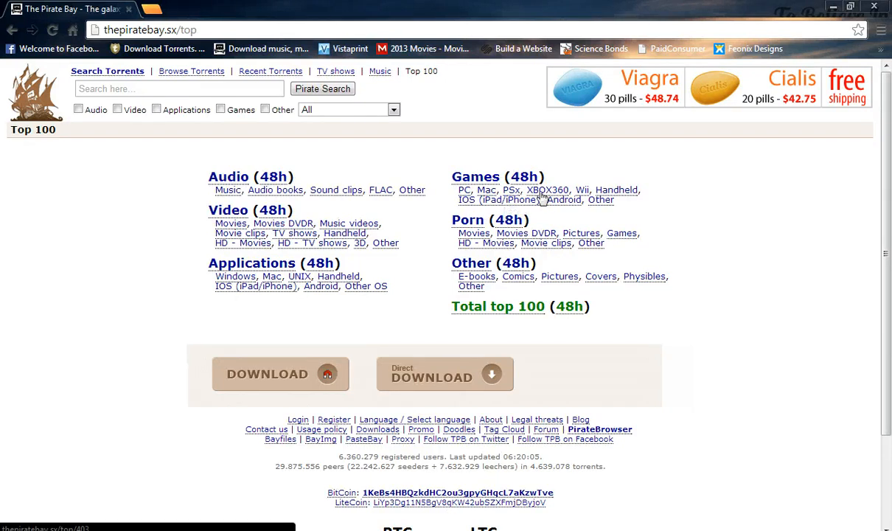
mouse_move(689, 204)
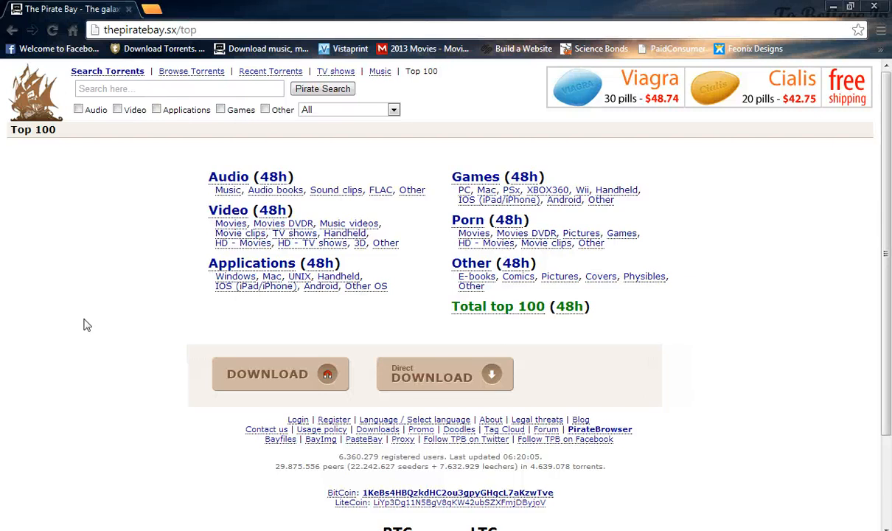
mouse_move(195, 301)
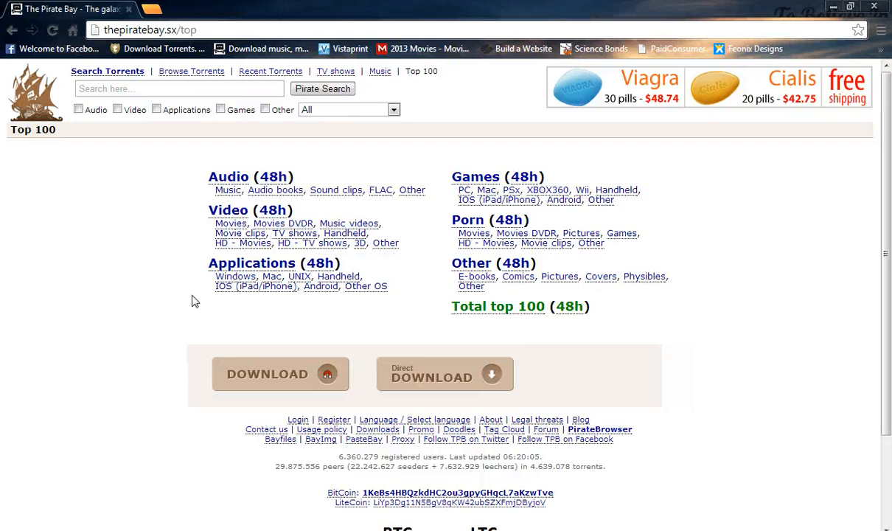
mouse_move(226, 287)
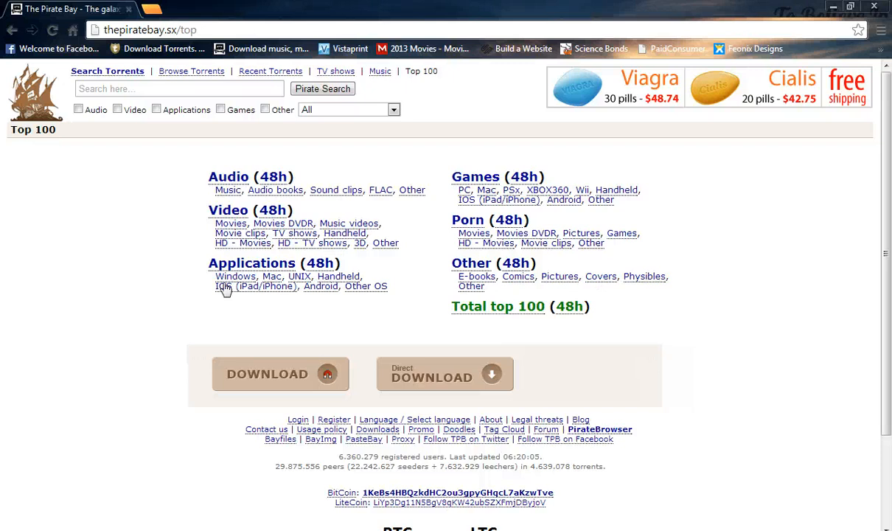
mouse_move(272, 275)
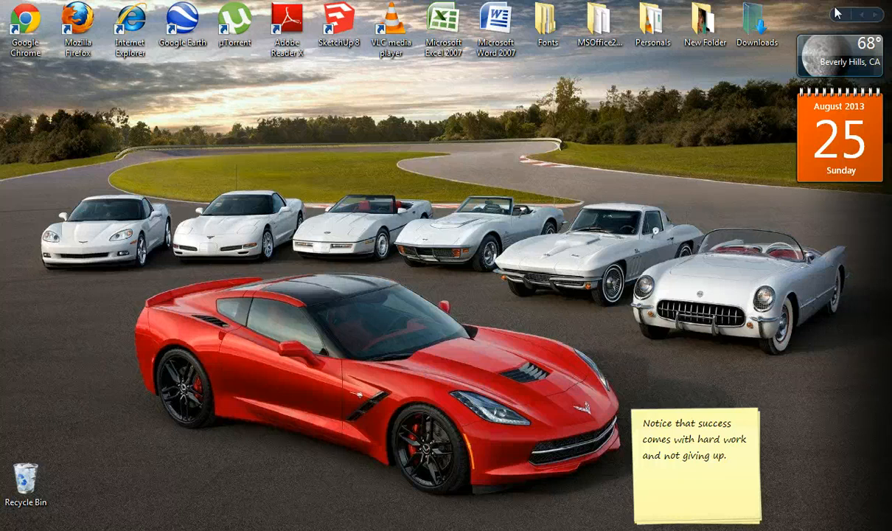
mouse_move(500, 102)
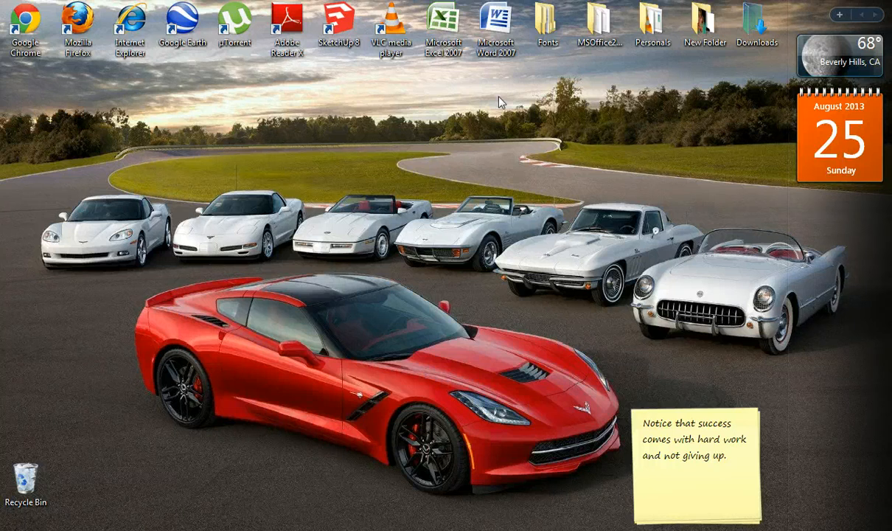
mouse_move(409, 266)
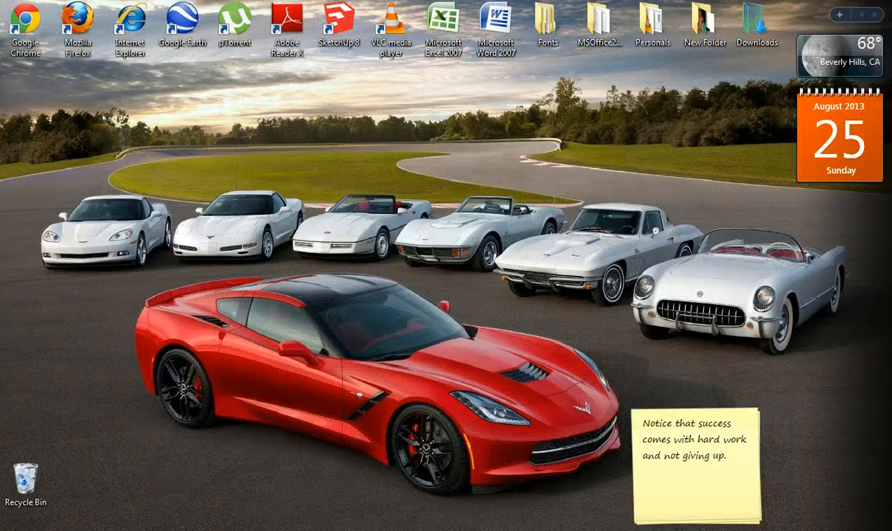
mouse_move(350, 406)
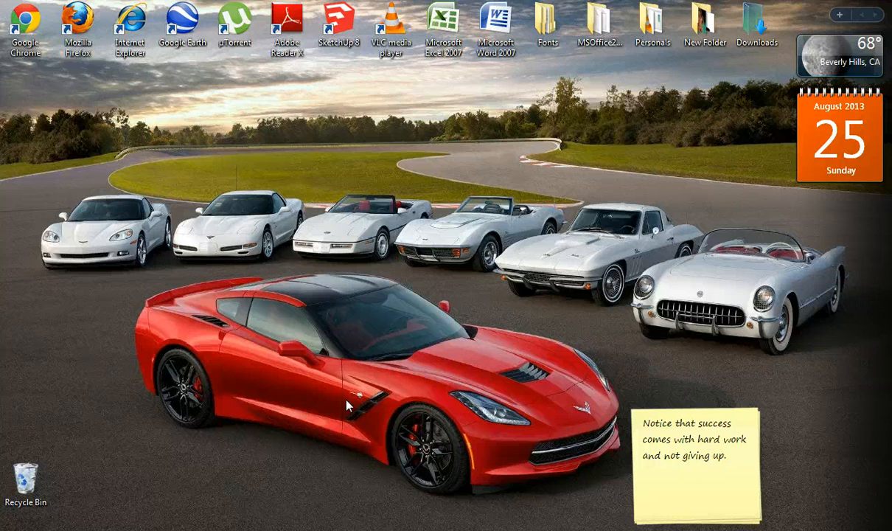